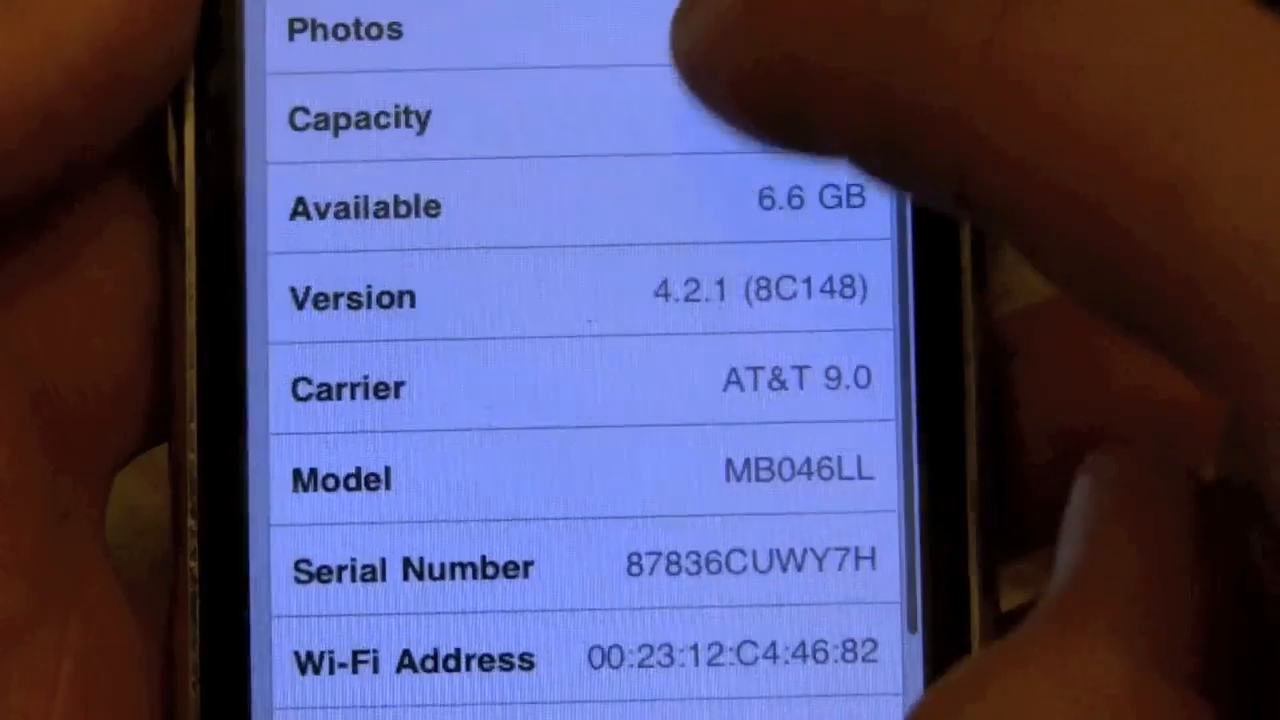
Choose the iPhone 3G 4.2.1 (8C148) firmware on felixbruns.de and start its download
scroll("down", 3)
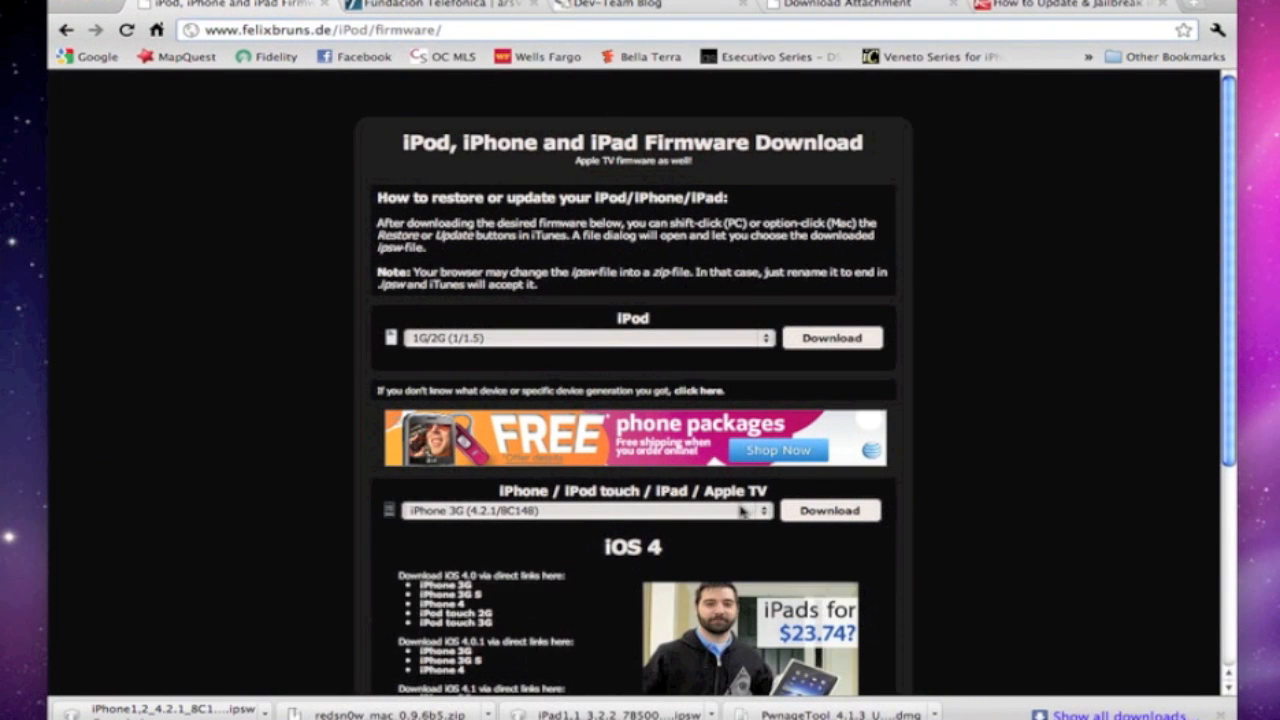
left_click(584, 510)
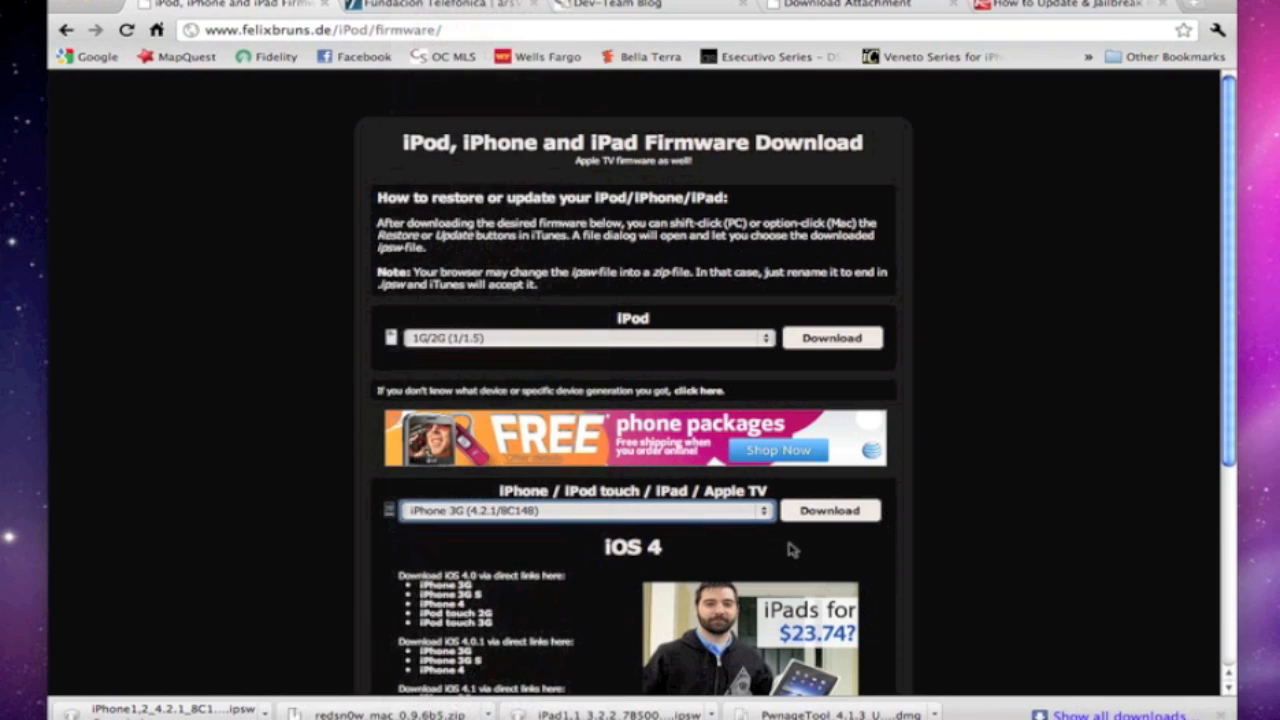
left_click(830, 512)
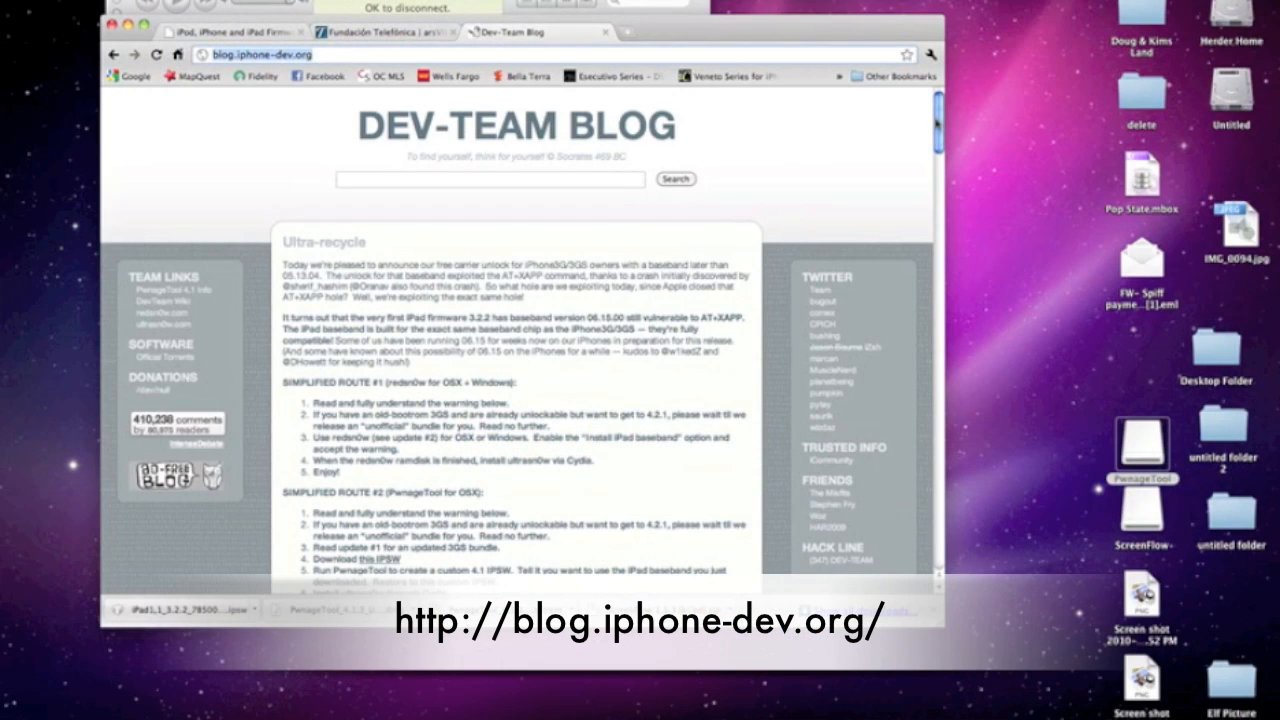
Download the OS X build of redsn0w 0.9.6b5 from Update #2 on the Dev-Team blog
scroll("down", 3)
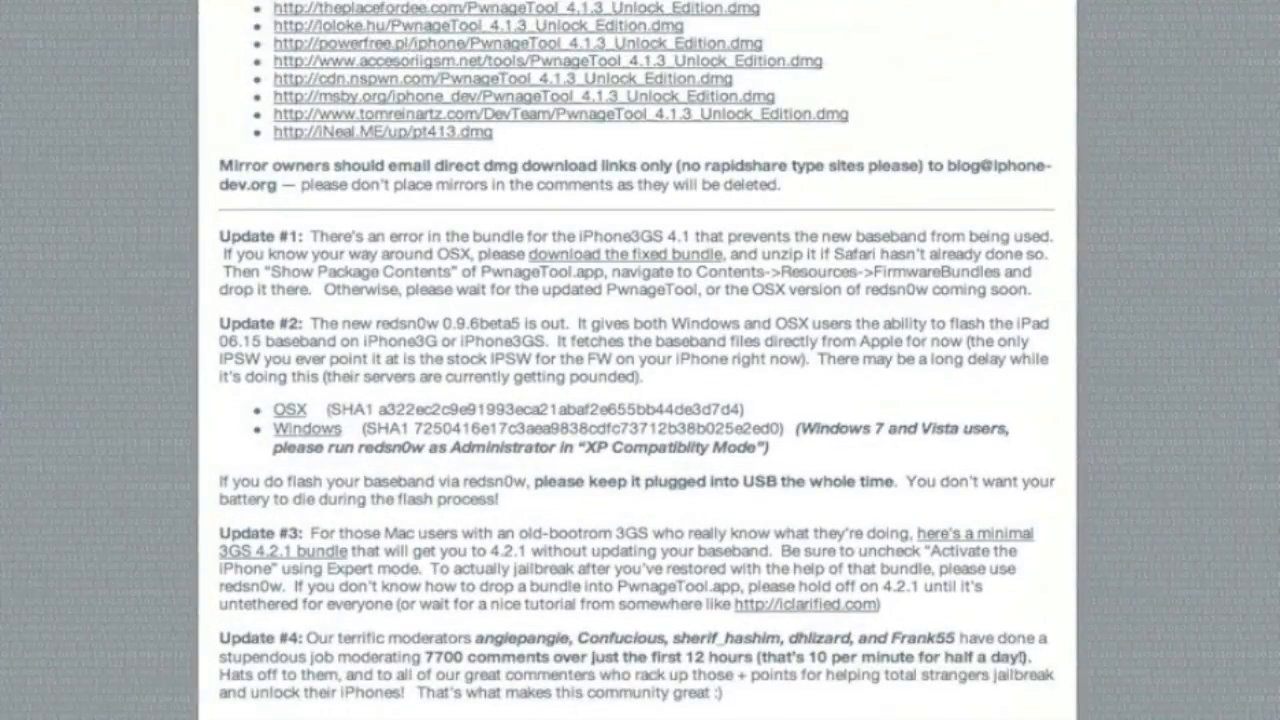
scroll("down", 3)
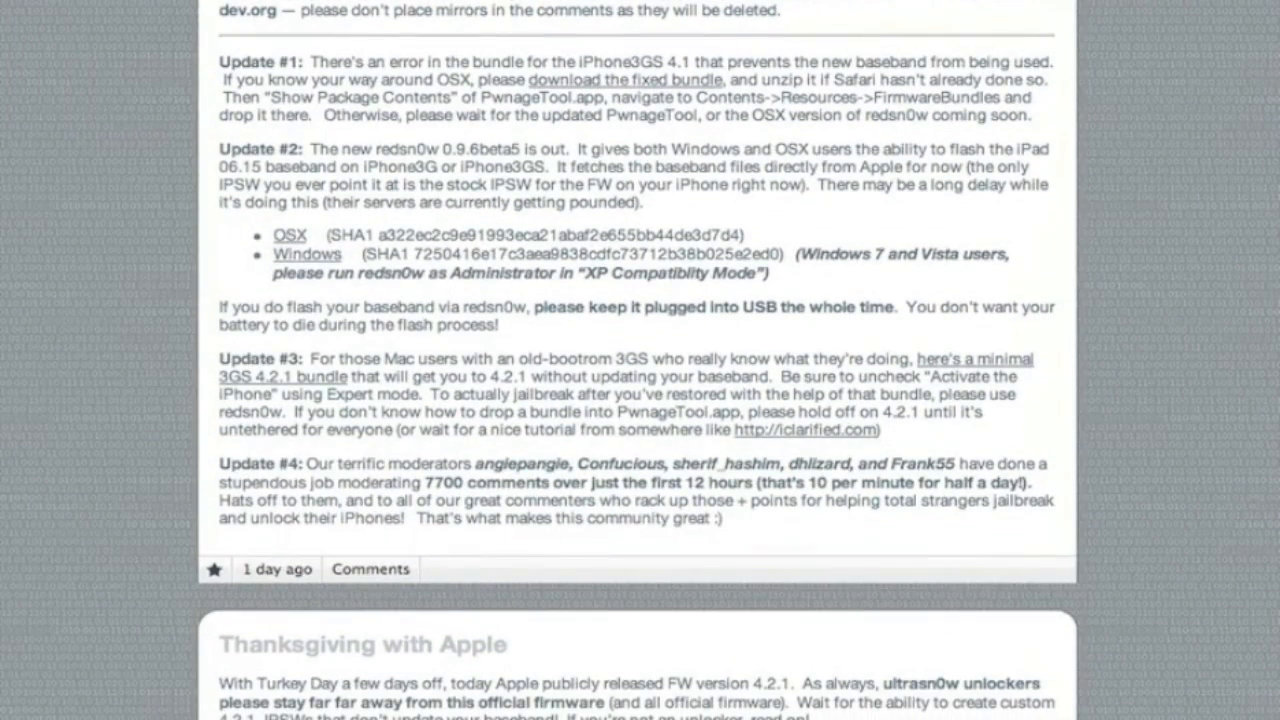
mouse_move(300, 224)
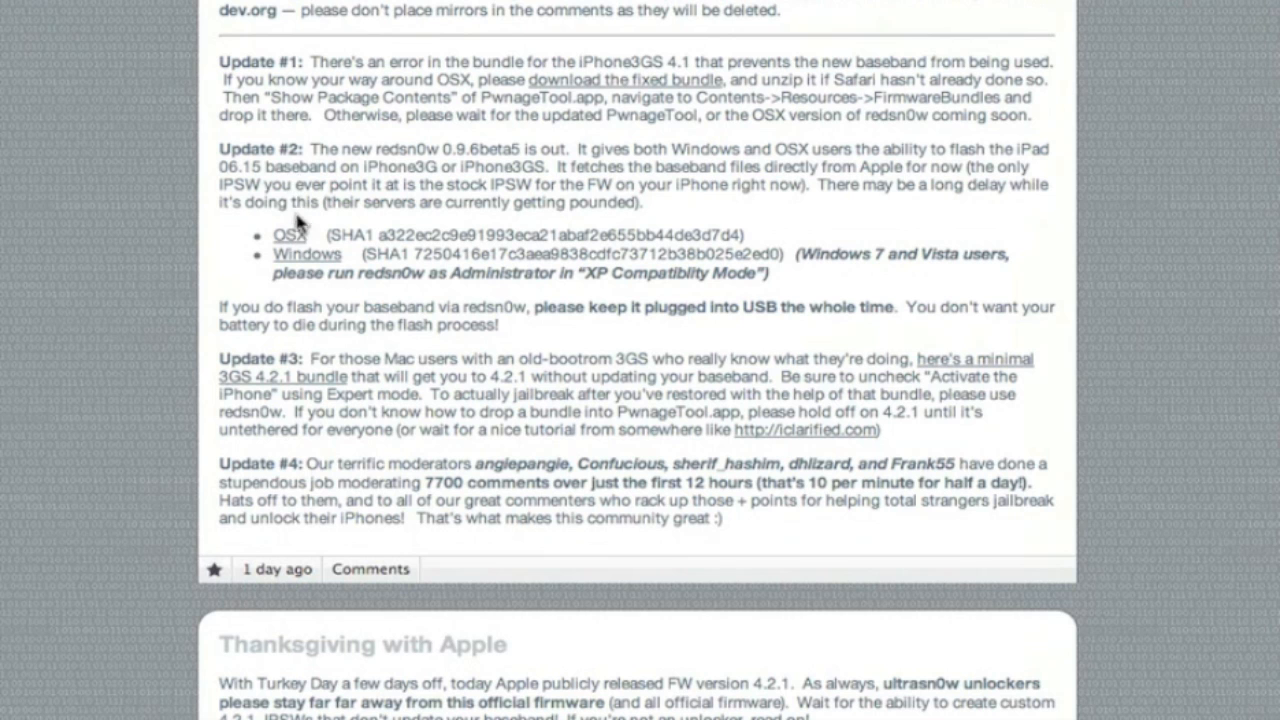
left_click(290, 236)
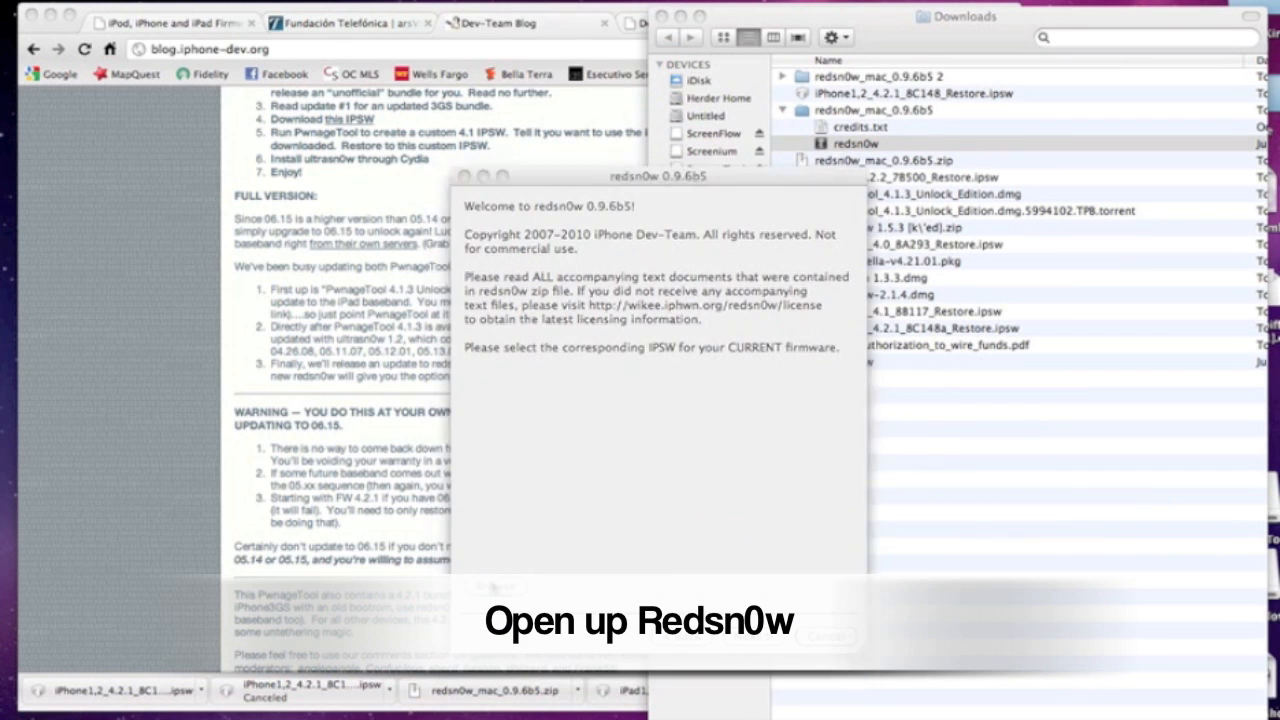
Load iPhone1,2_4.2.1_8C148_Restore.ipsw from Downloads as the IPSW in redsn0w
left_click(496, 586)
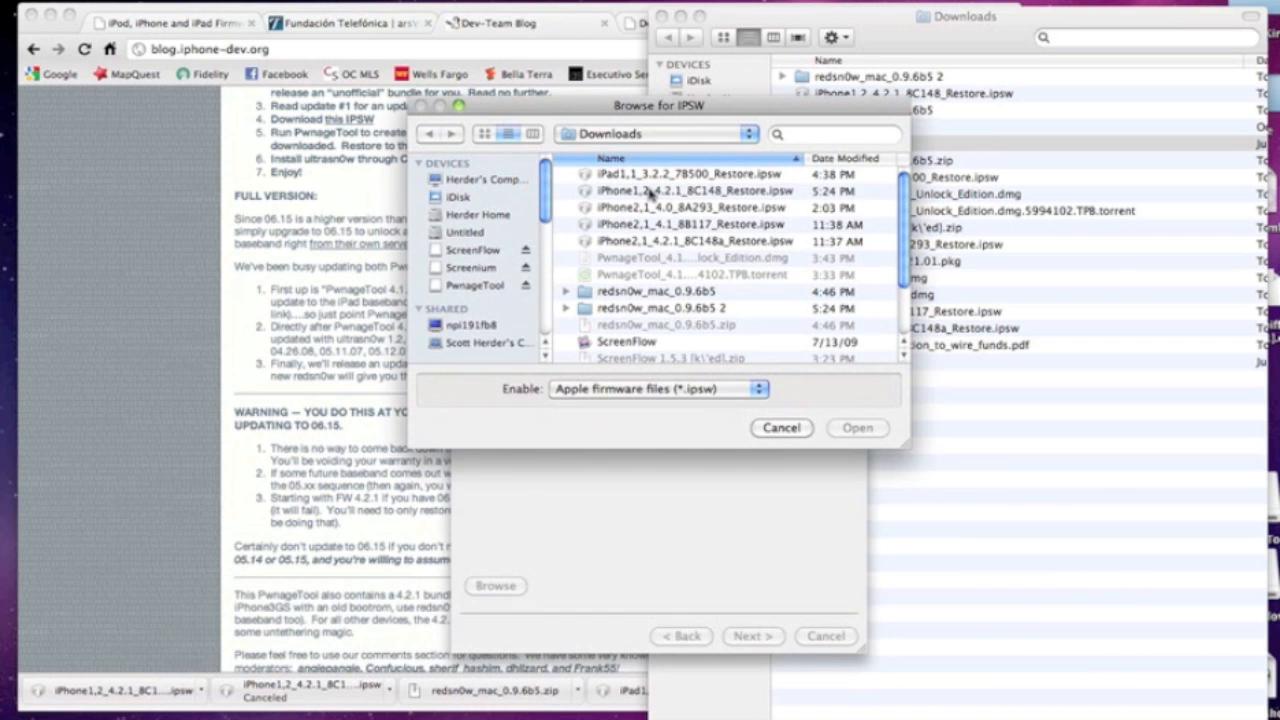
left_click(856, 428)
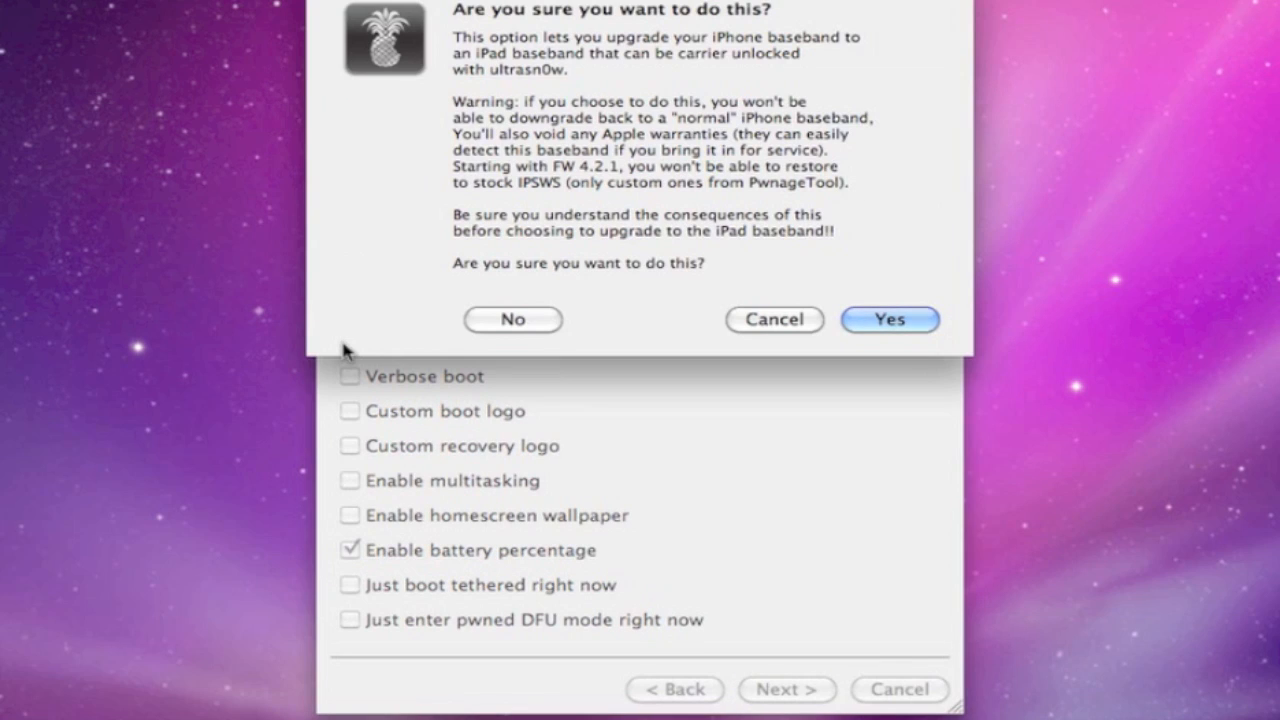
Accept the iPad baseband warning and proceed with Cydia and battery percentage enabled
left_click(888, 320)
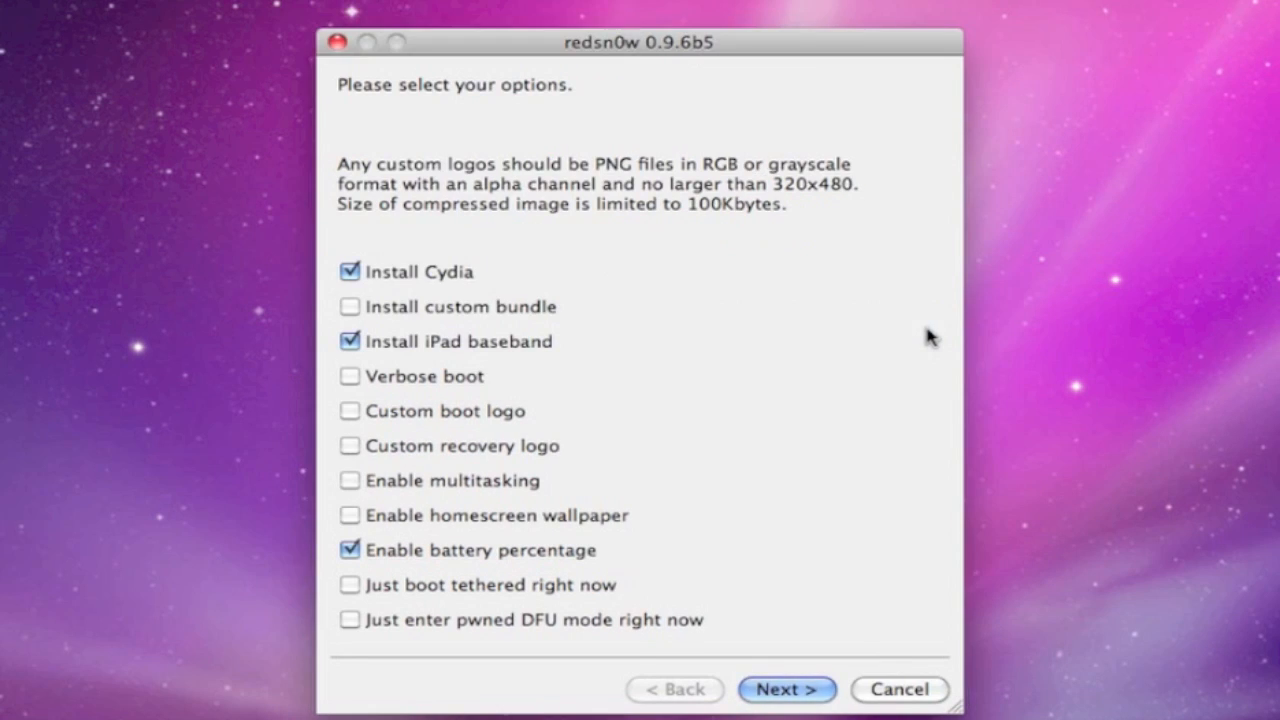
left_click(786, 688)
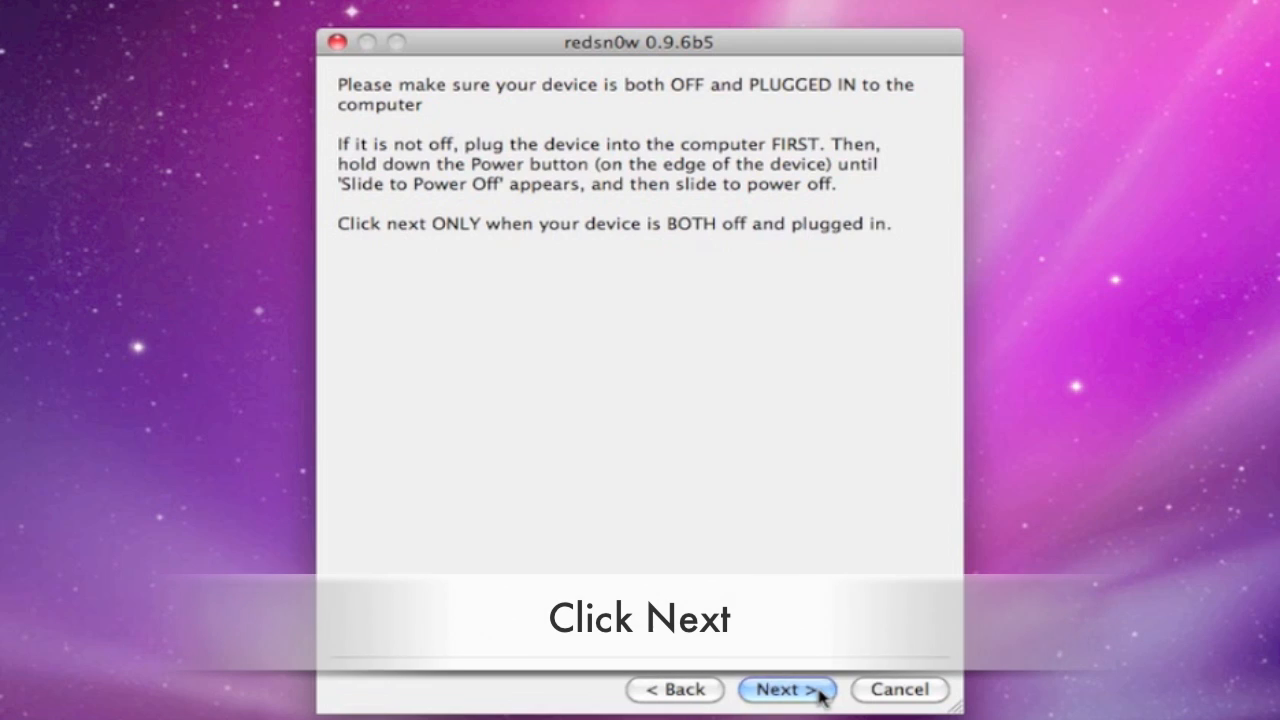
Confirm the phone is off and plugged in, then continue once it is in DFU mode
left_click(786, 688)
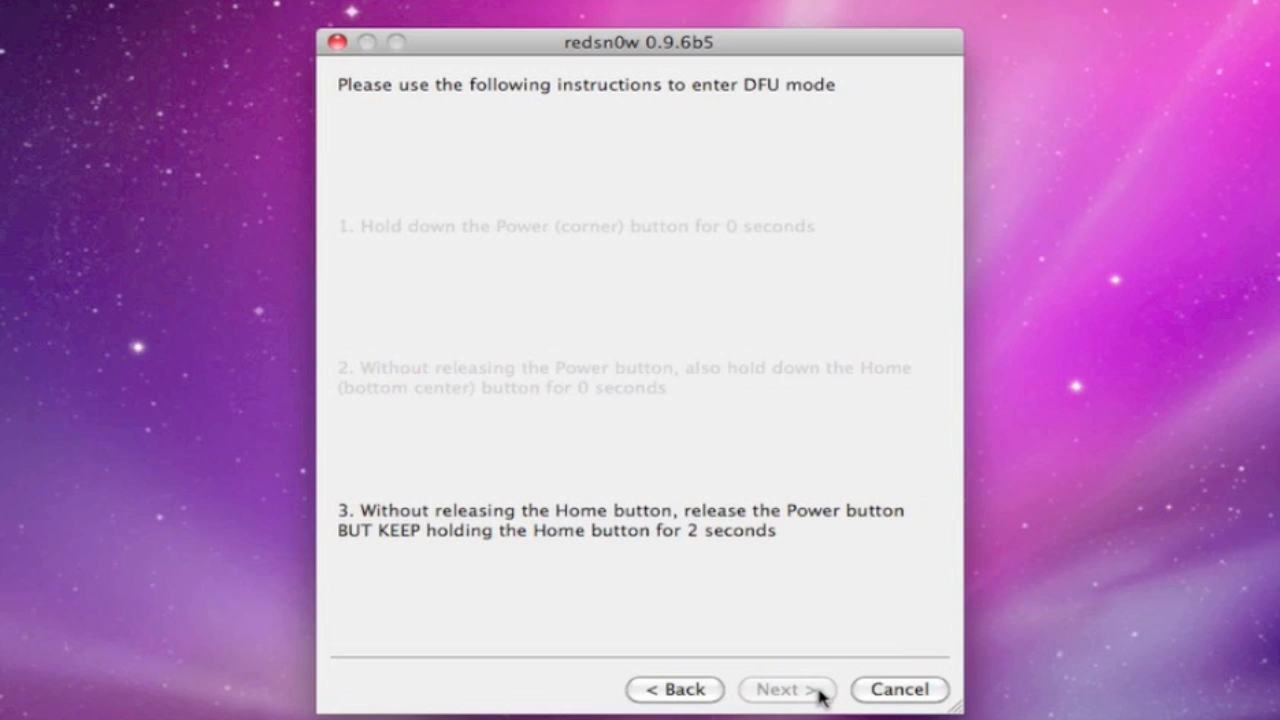
left_click(786, 688)
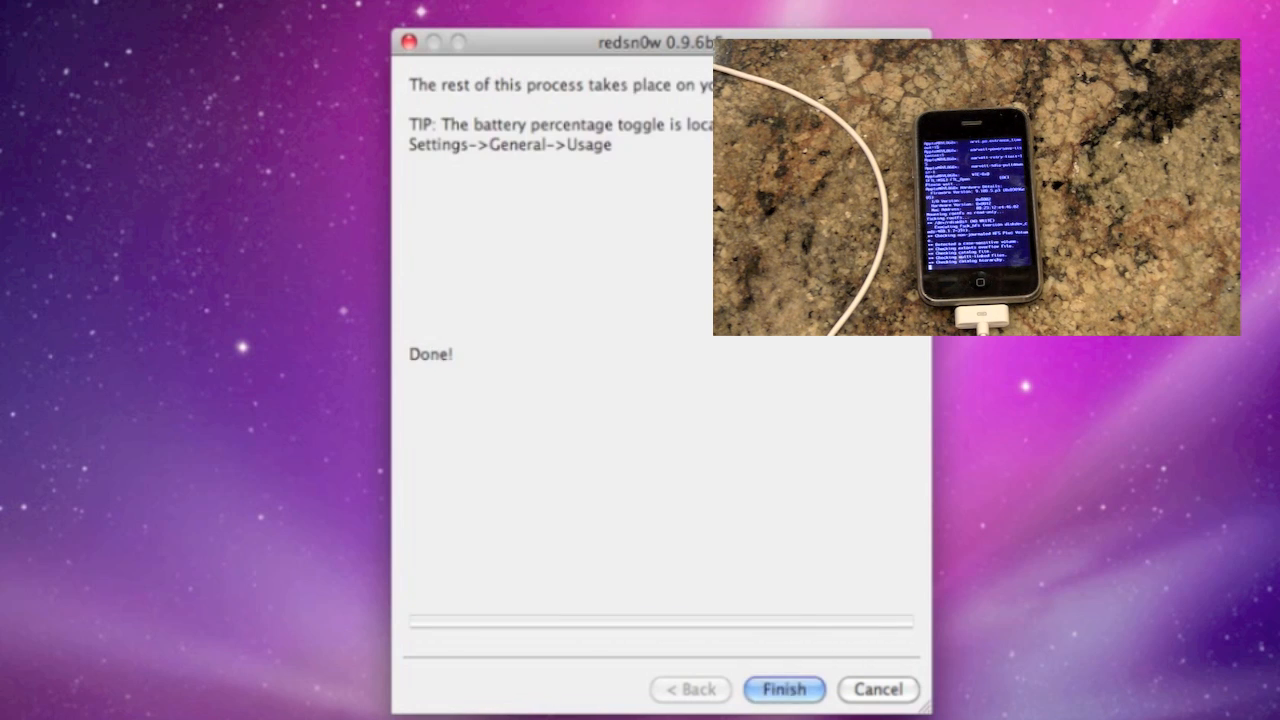
Finish the redsn0w wizard after the jailbreak reports Done
left_click(784, 688)
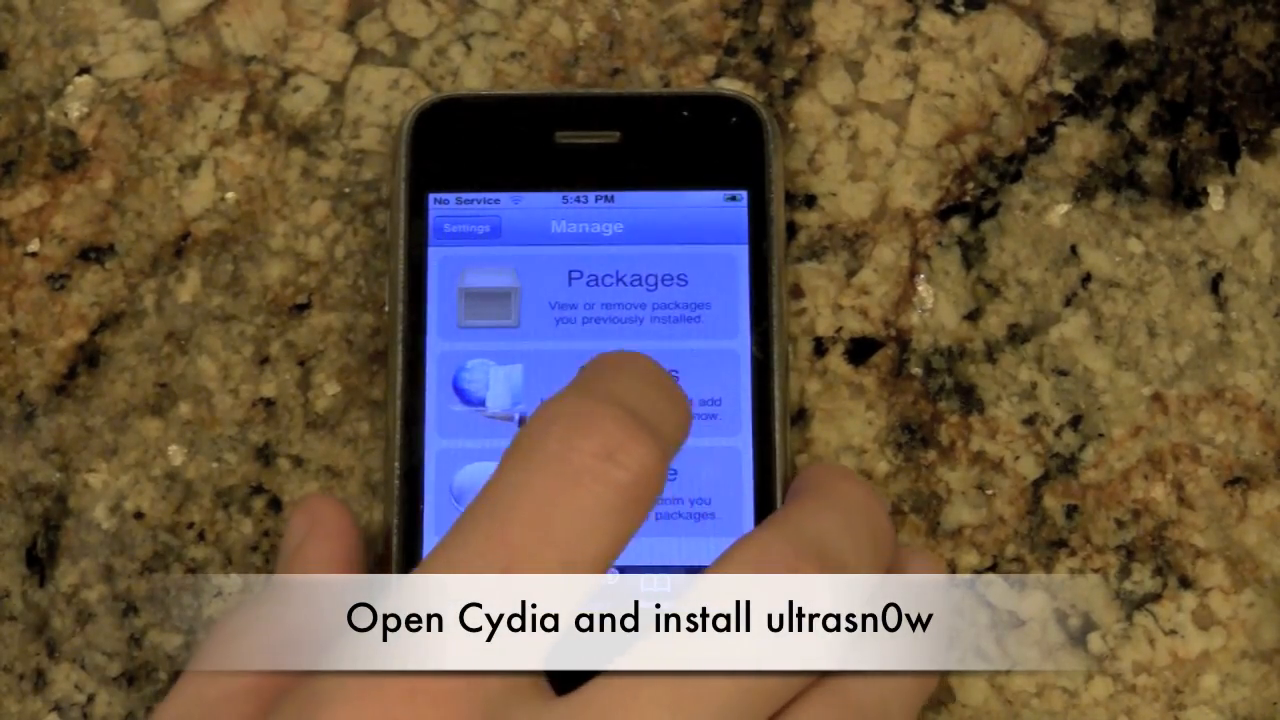
Install ultrasn0w from the repo666.ultrasn0w.com source in Cydia and reboot the phone
left_click(588, 390)
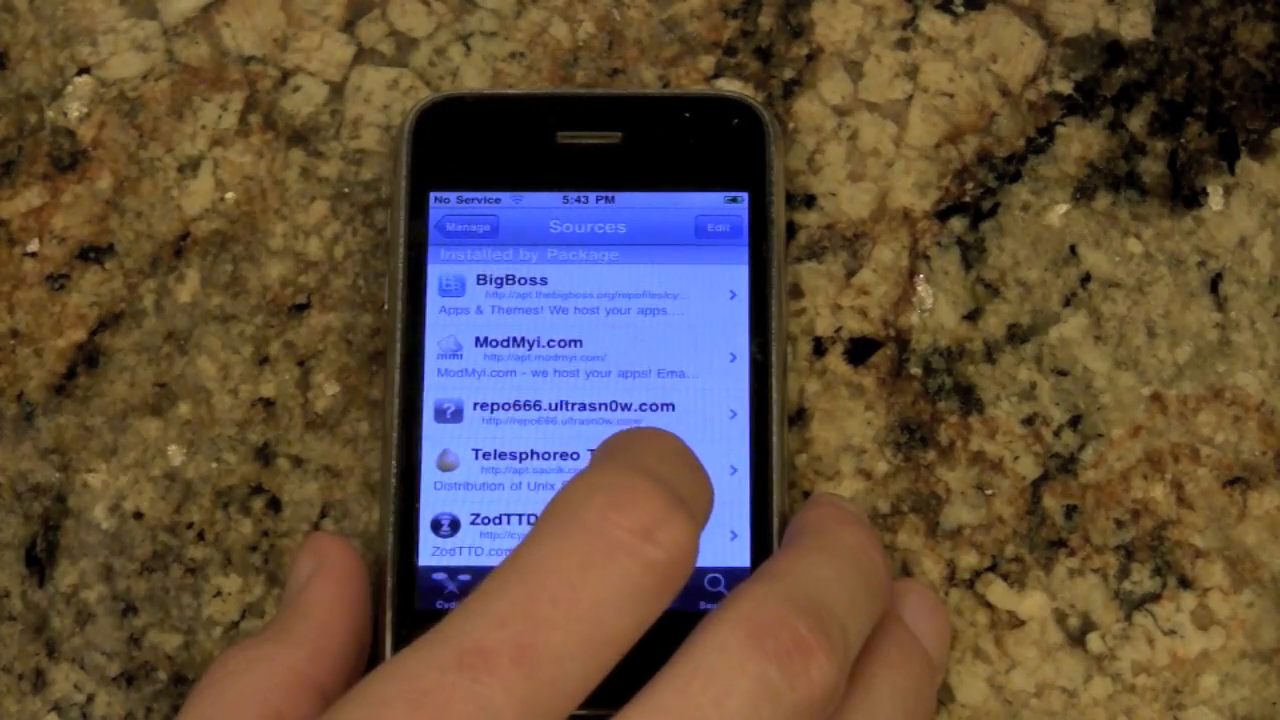
left_click(570, 412)
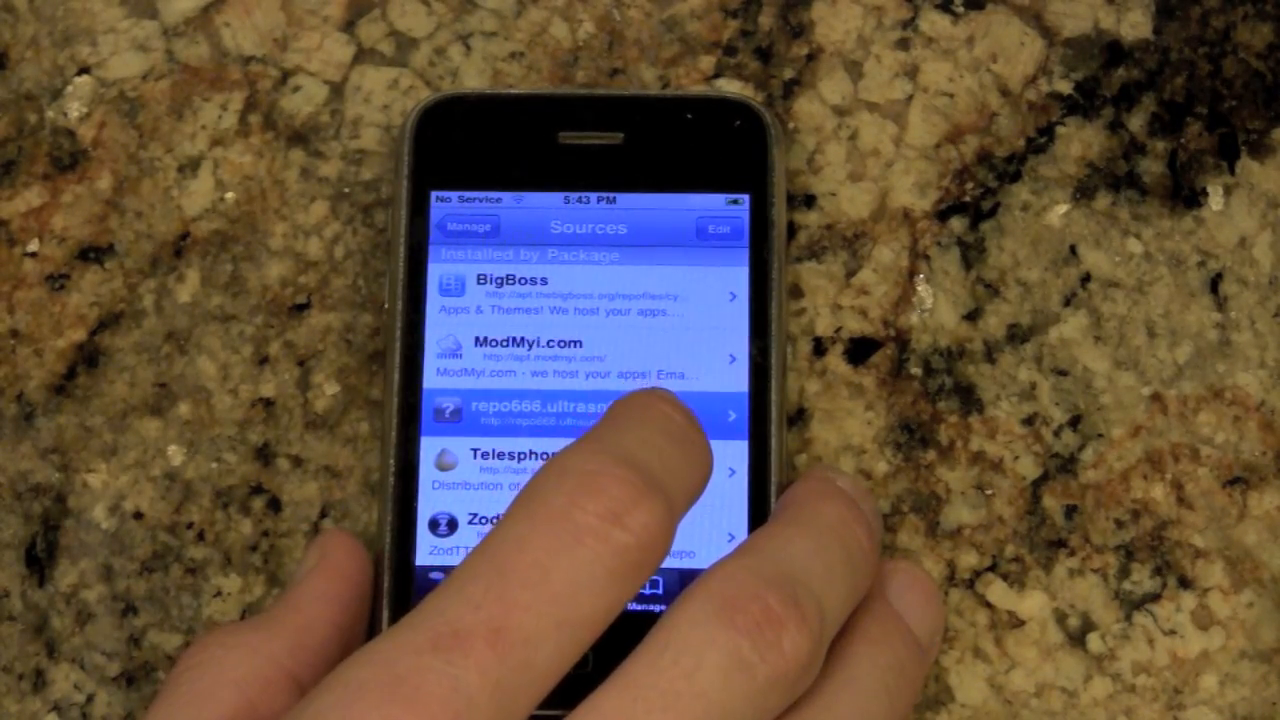
left_click(580, 412)
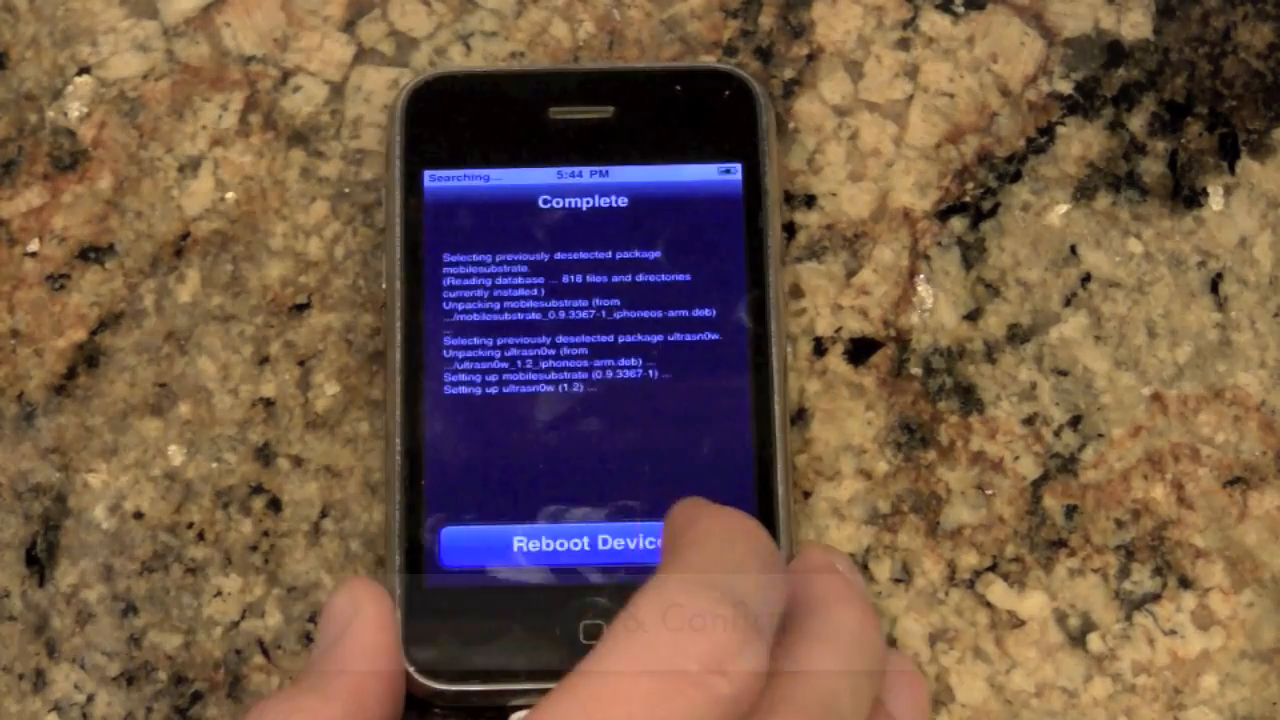
left_click(580, 544)
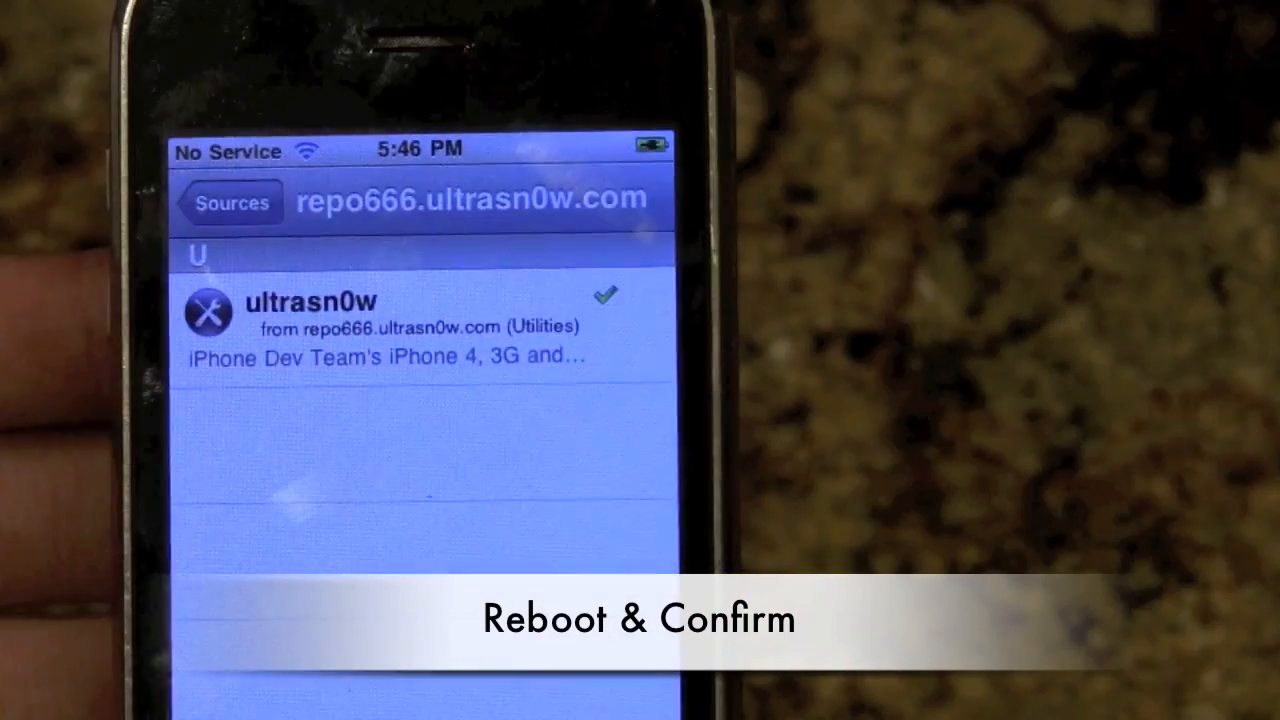